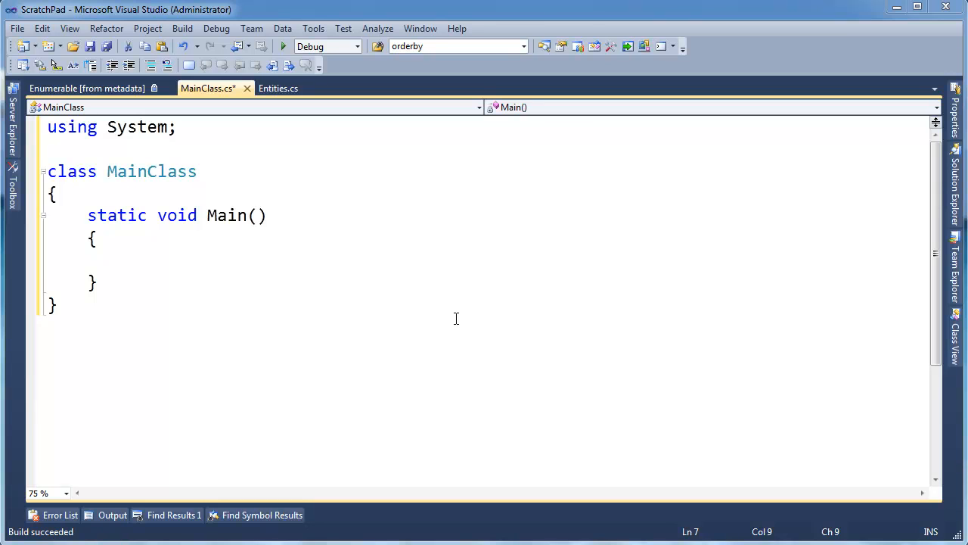
mouse_move(360, 300)
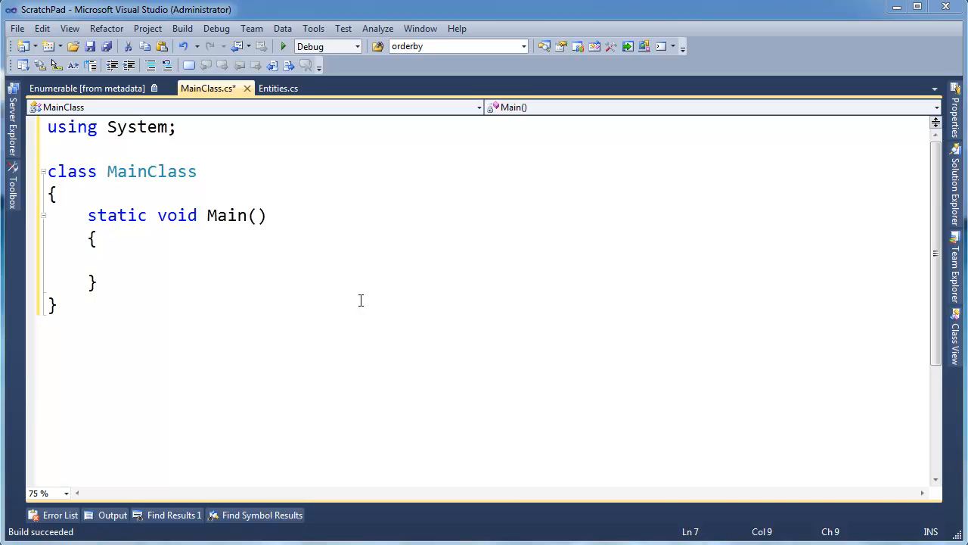
- Begin 'var result = DB.Customers.' in Main and add 'using System.Linq' at the top
left_click(206, 260)
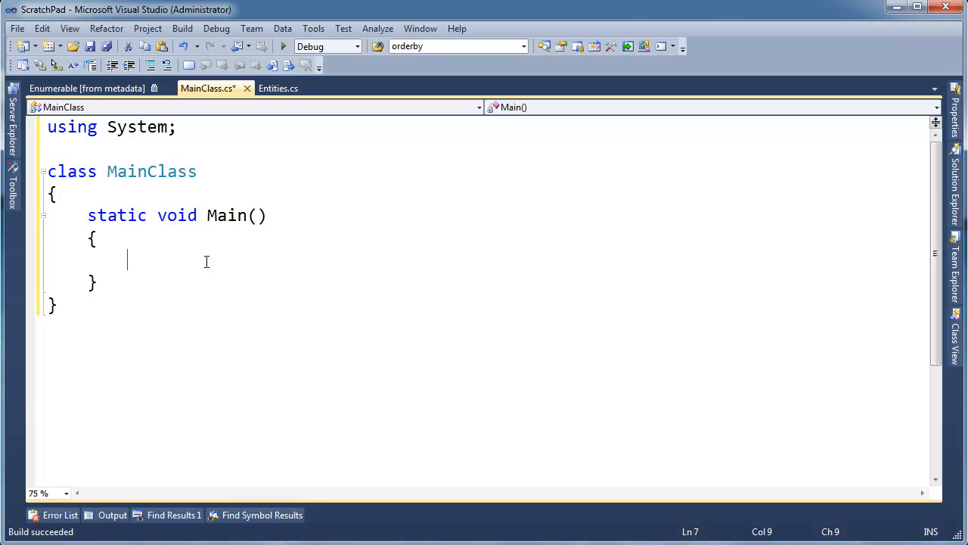
type("var result =")
type("DB")
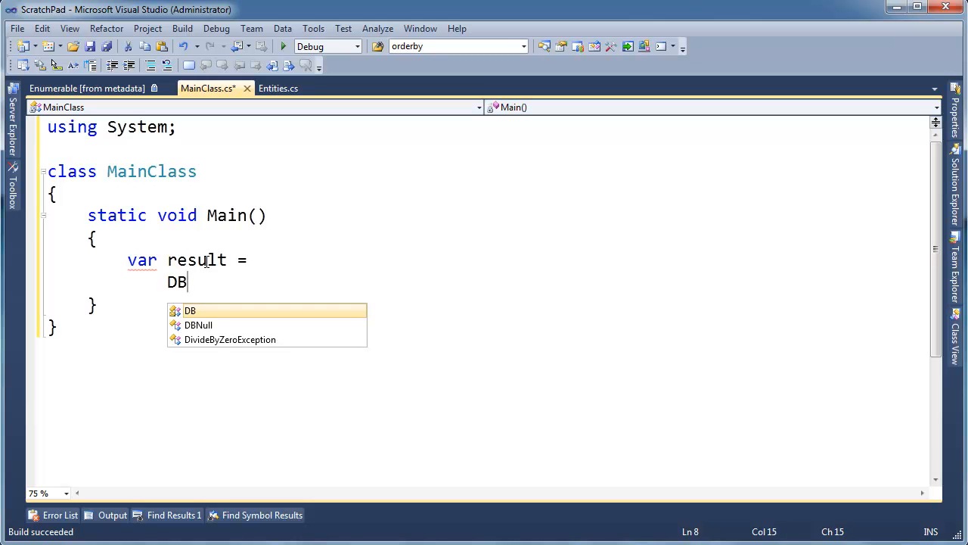
type(".Customers")
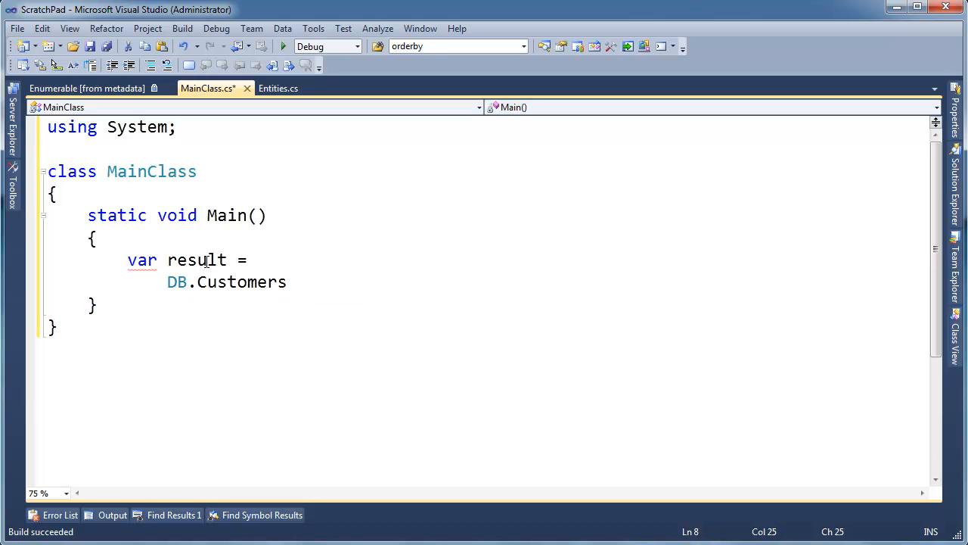
left_click(188, 282)
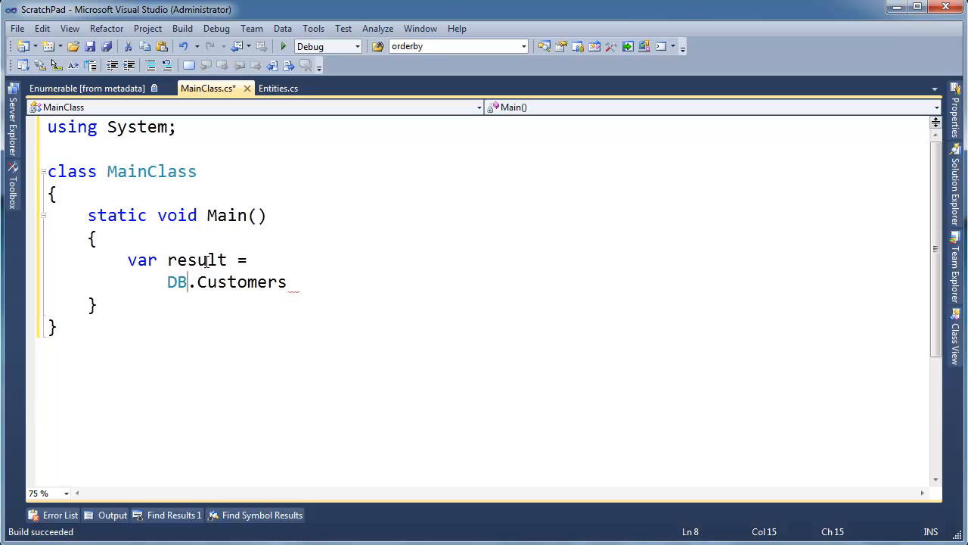
type(".")
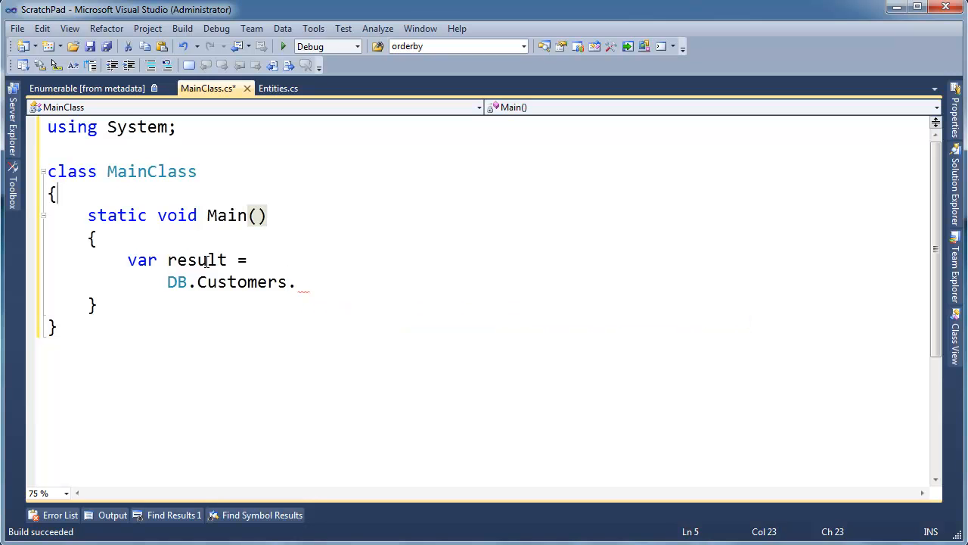
type("using s")
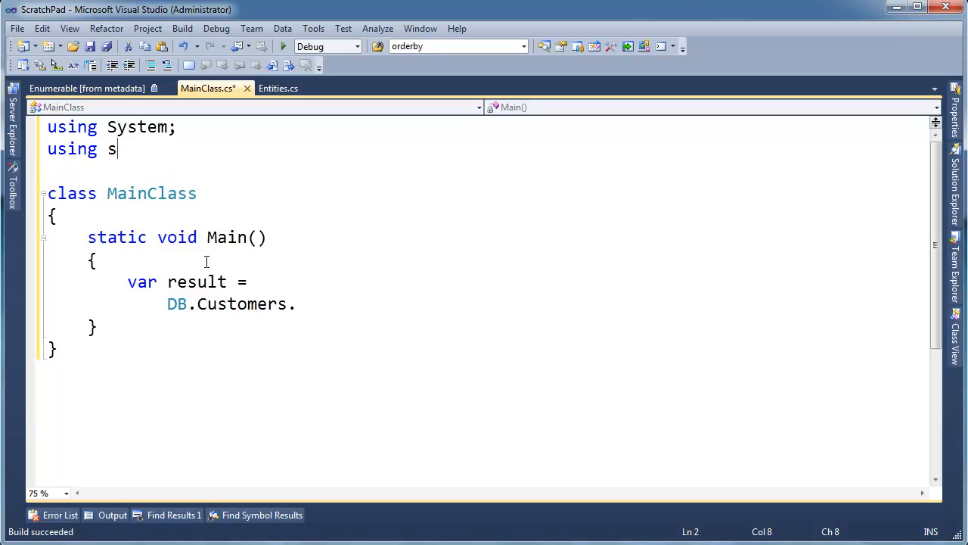
type("ystem.linq;")
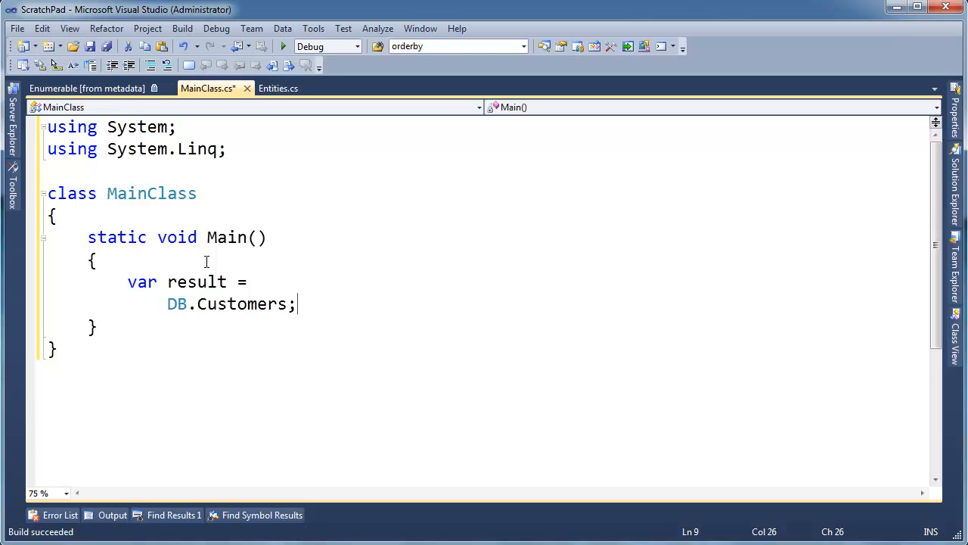
- Complete the query with .OrderBy(c => c.ContactName).Select(c => c.ContactName); and start a new line
type(".OrderBy")
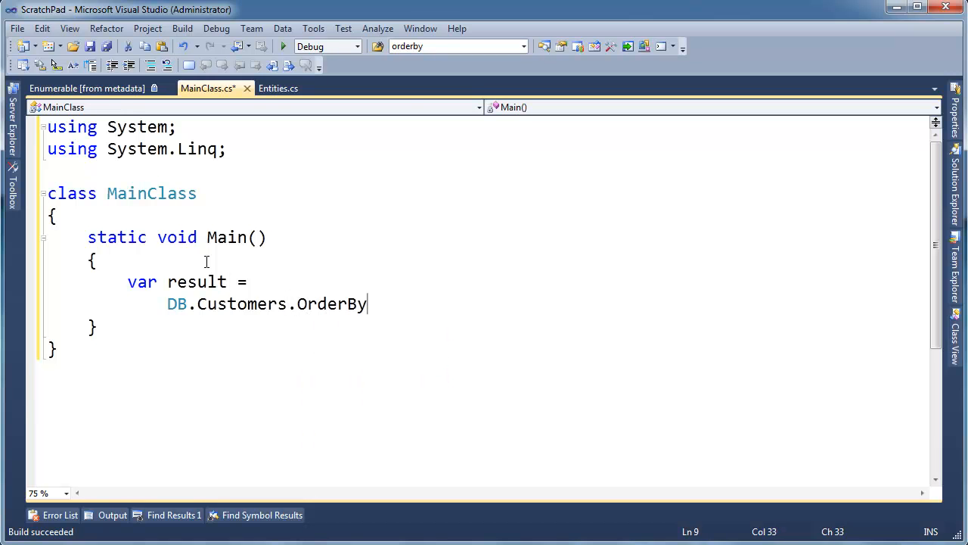
type("(c =-")
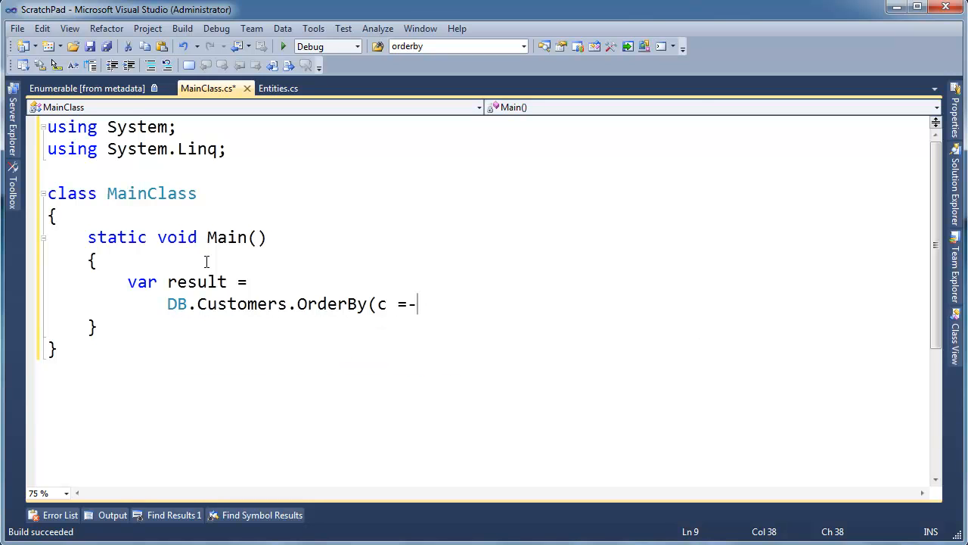
type("> c.ContactName")
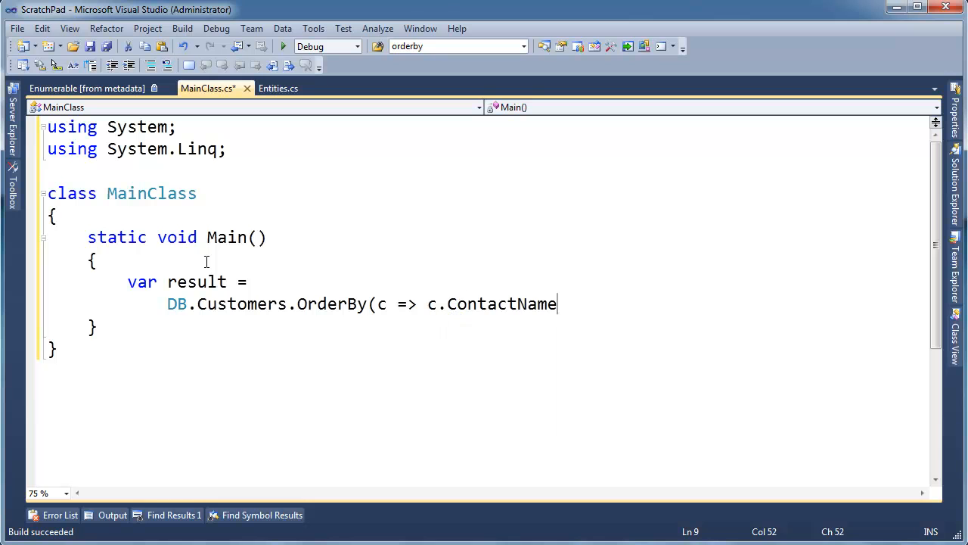
type(")")
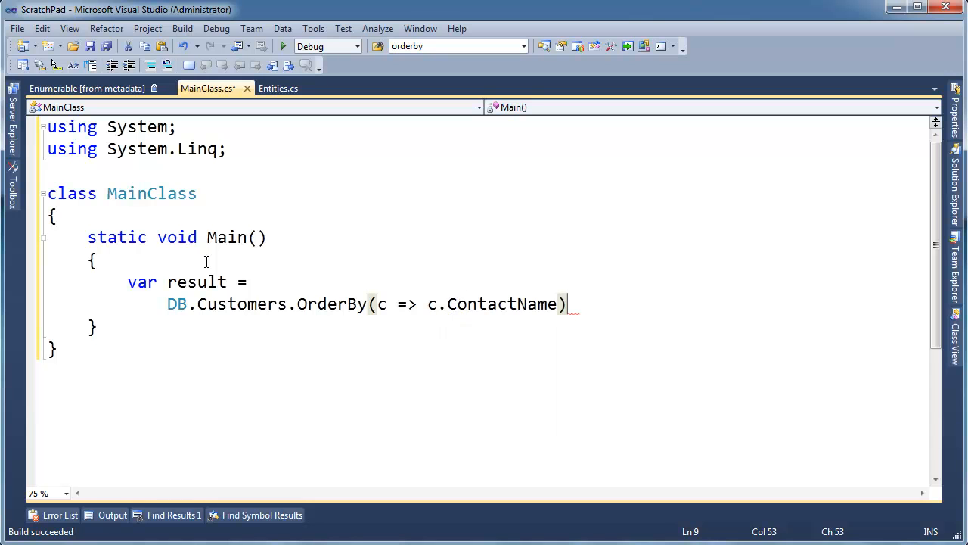
type(".sele")
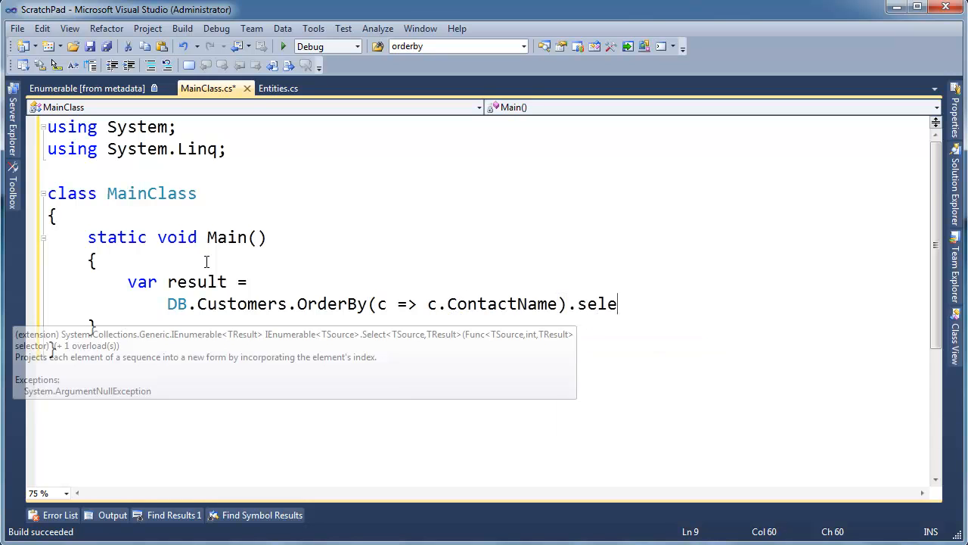
type("ct(c =>")
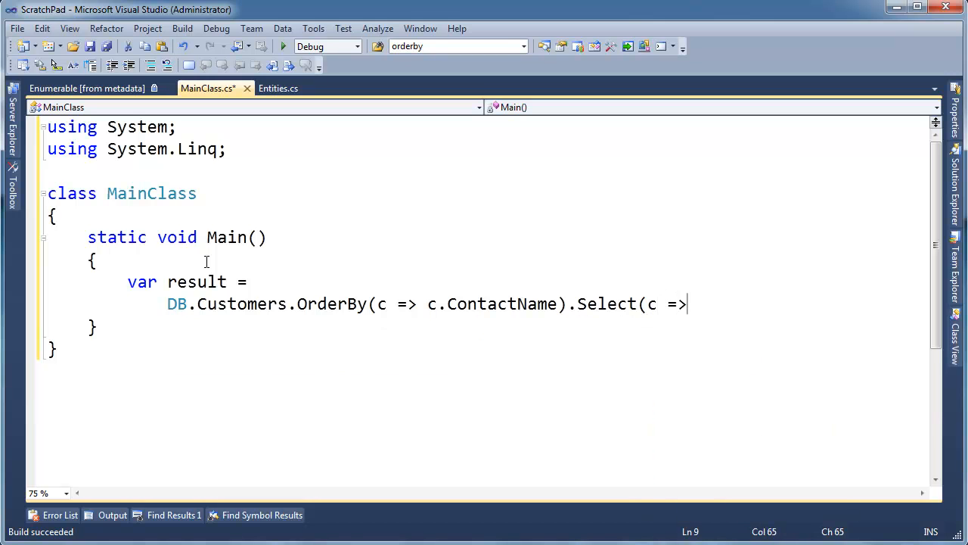
type("c.ContactName")
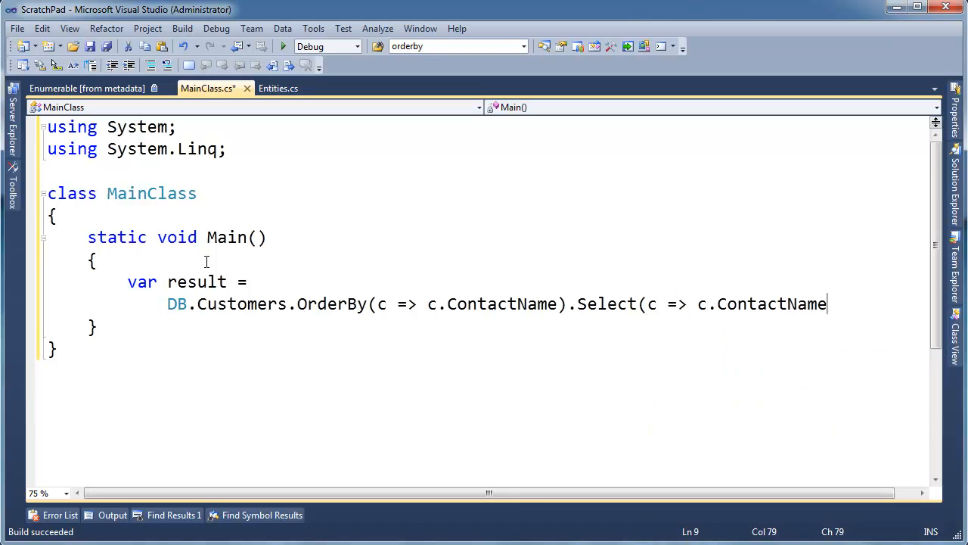
type(");")
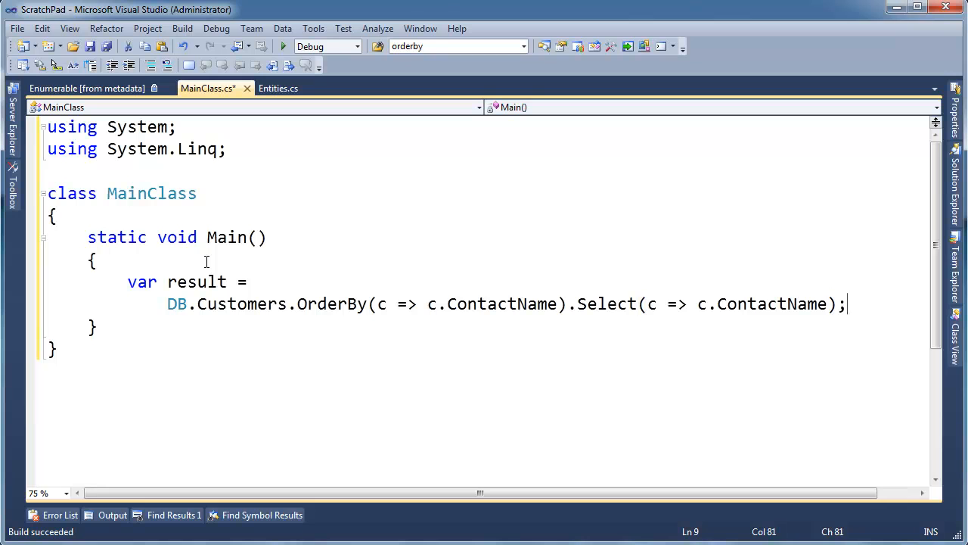
key("enter")
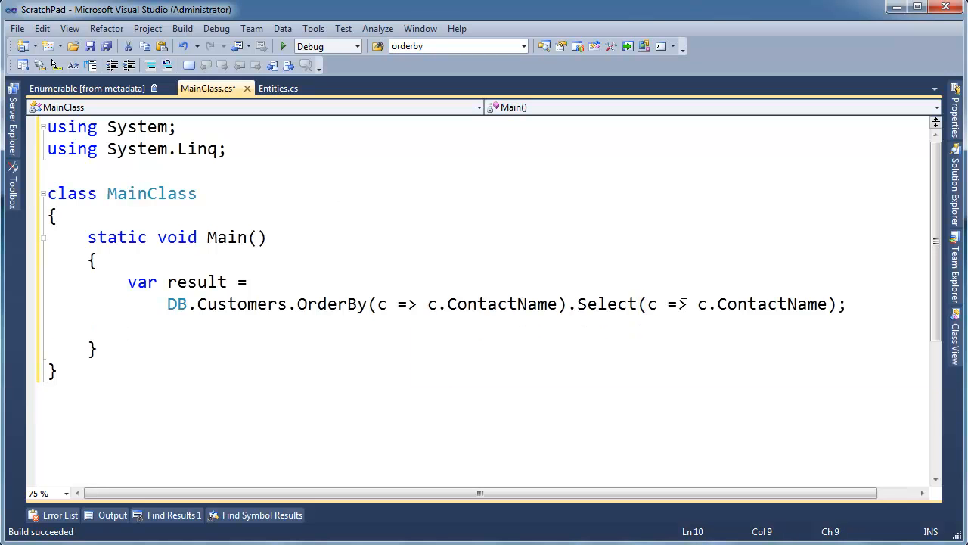
double_click(756, 303)
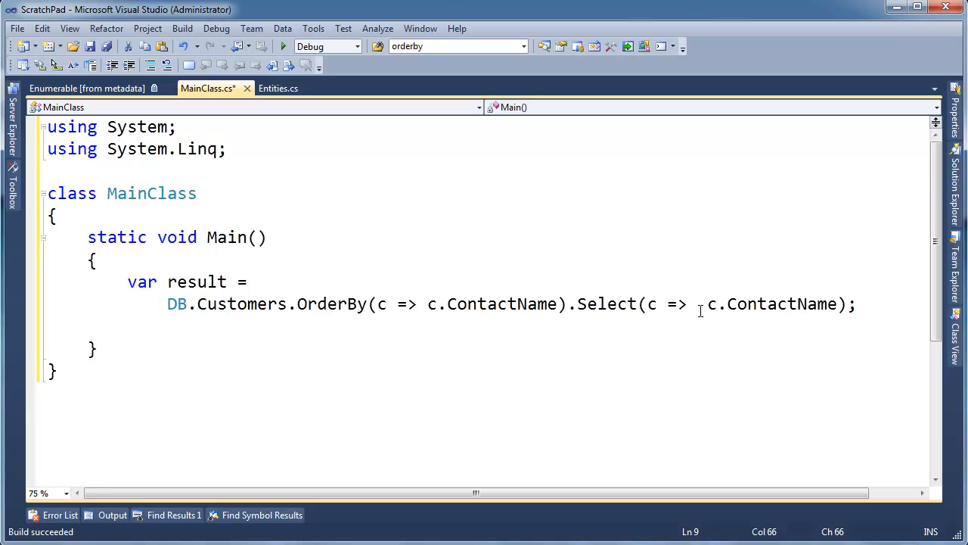
type("new {")
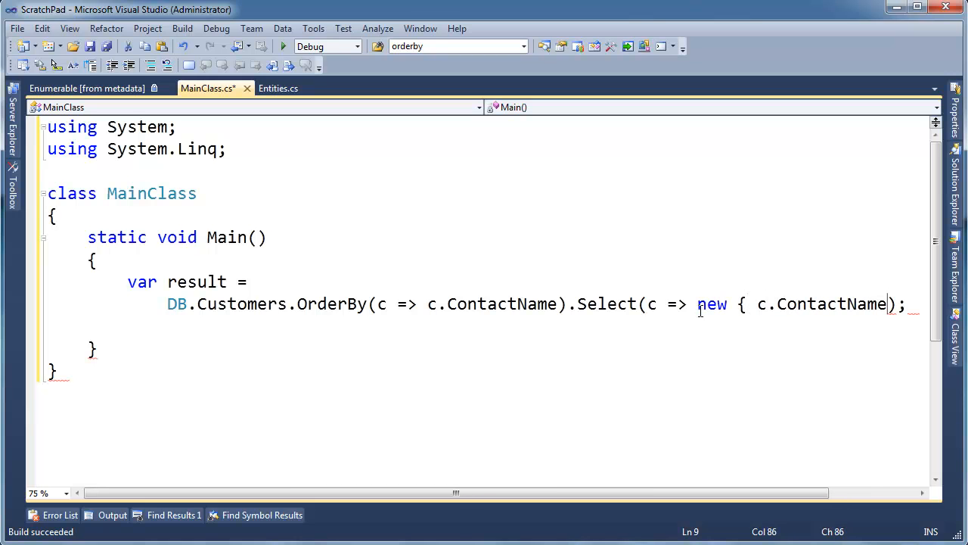
key("Left")
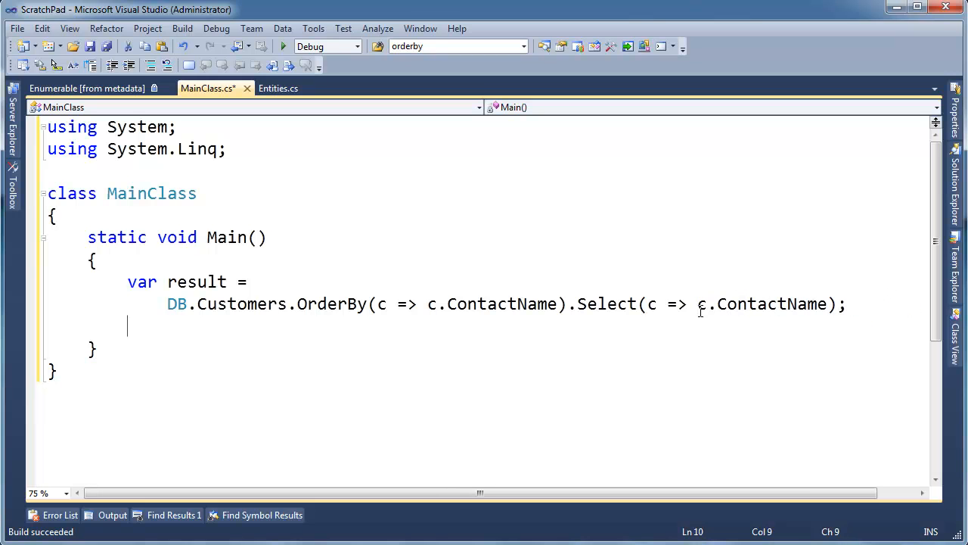
- Write 'foreach (string name in result)' and rename result to contactNames
type("foreach")
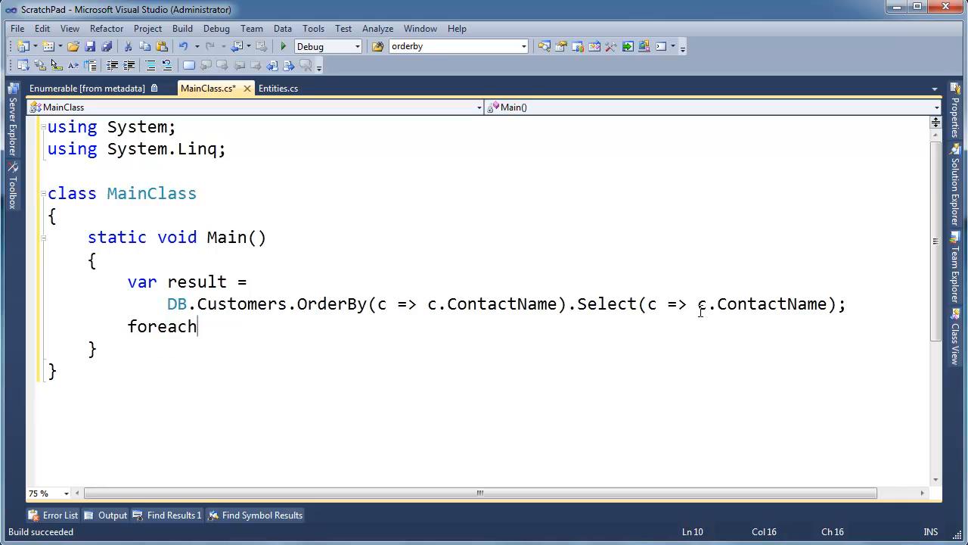
type("(string")
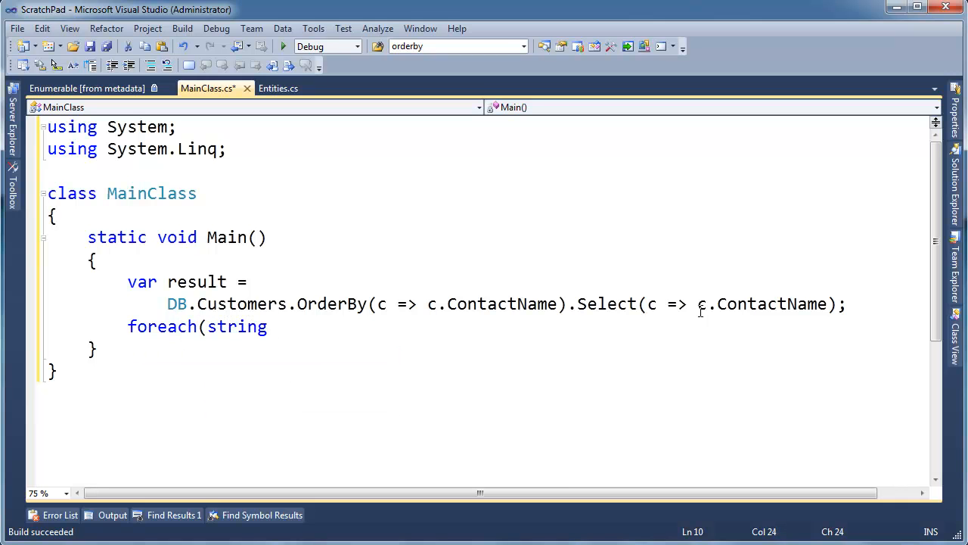
type("name in result)")
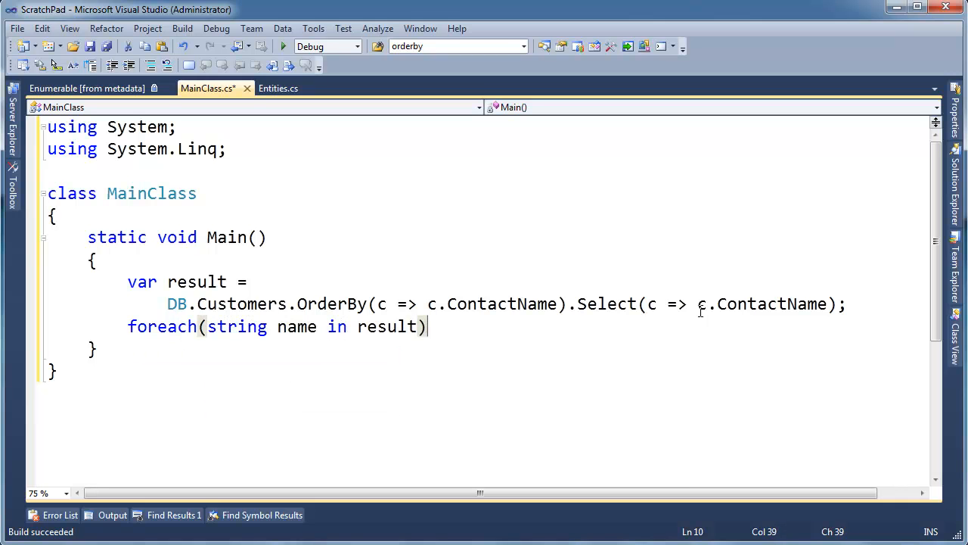
left_click(167, 281)
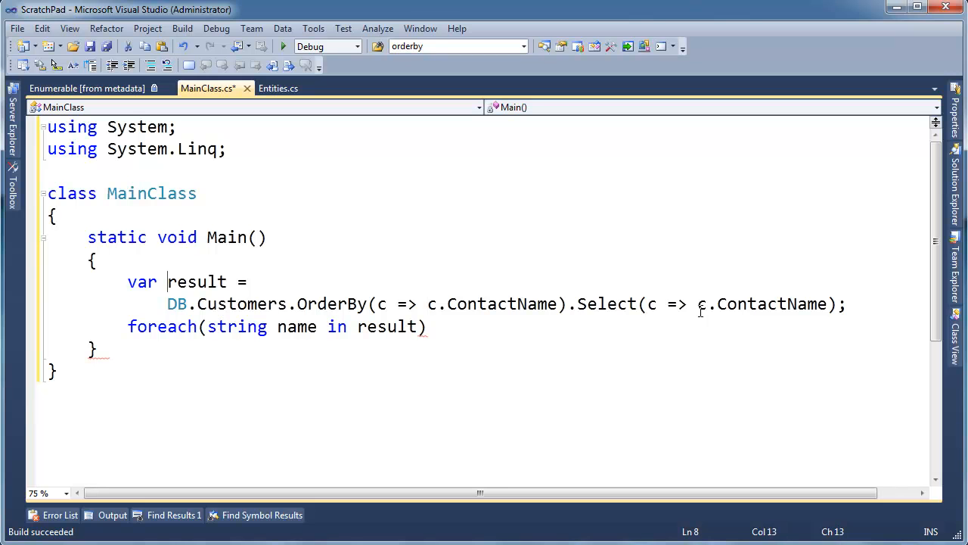
type("contat")
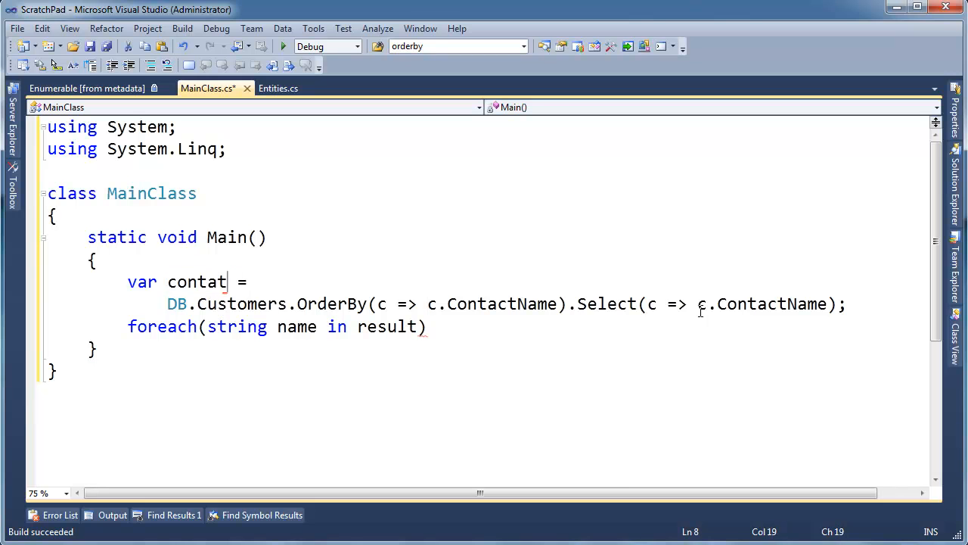
type("contactNames")
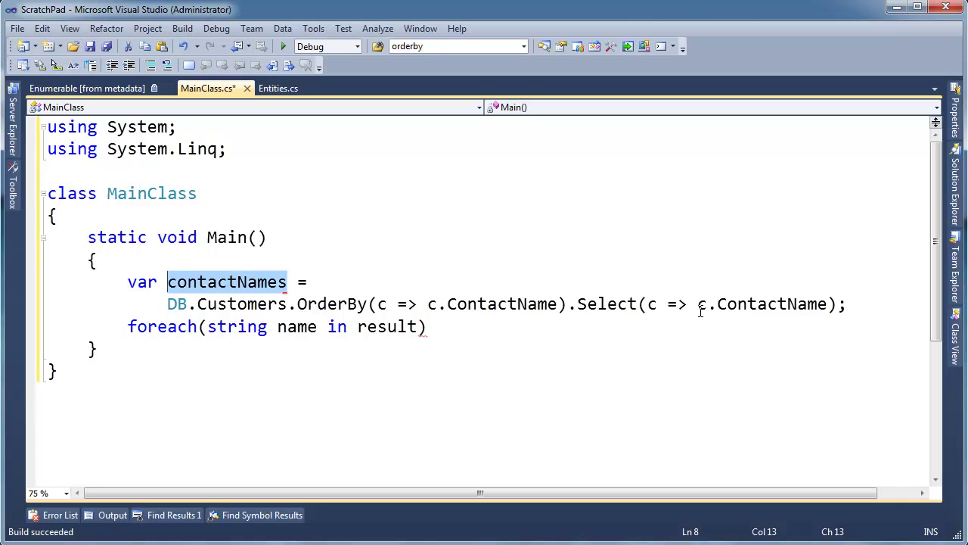
- Fill the loop body with Console.WriteLine(name);
left_click(387, 327)
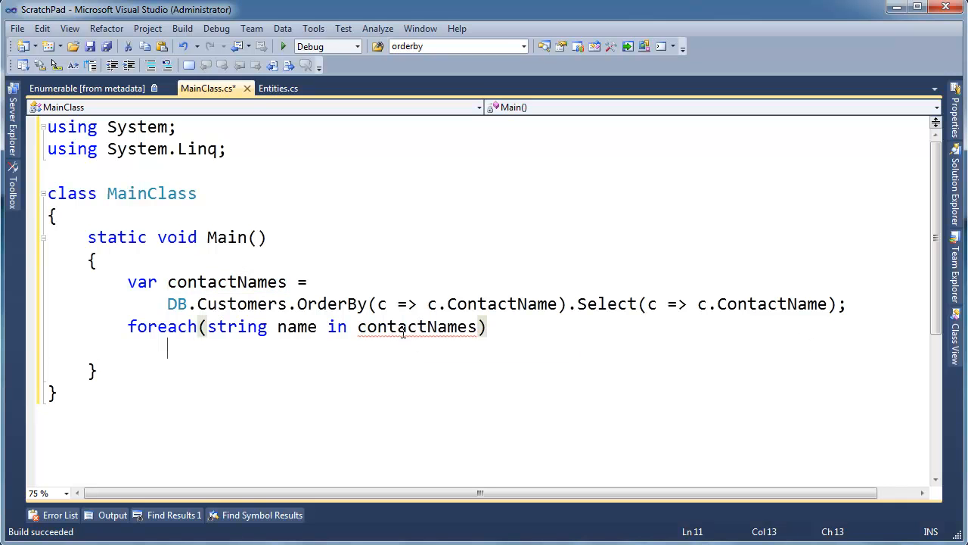
type("Console.WriteLine(name);")
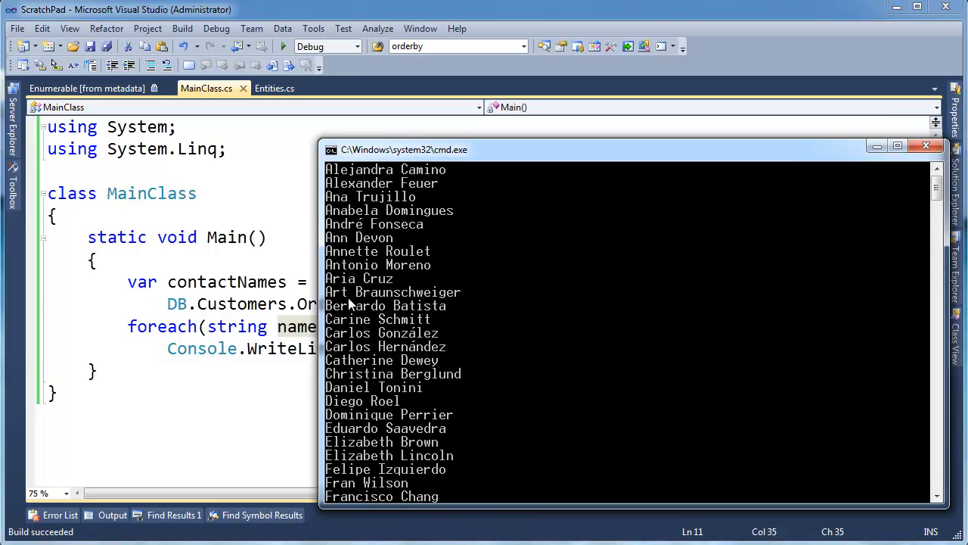
mouse_move(356, 375)
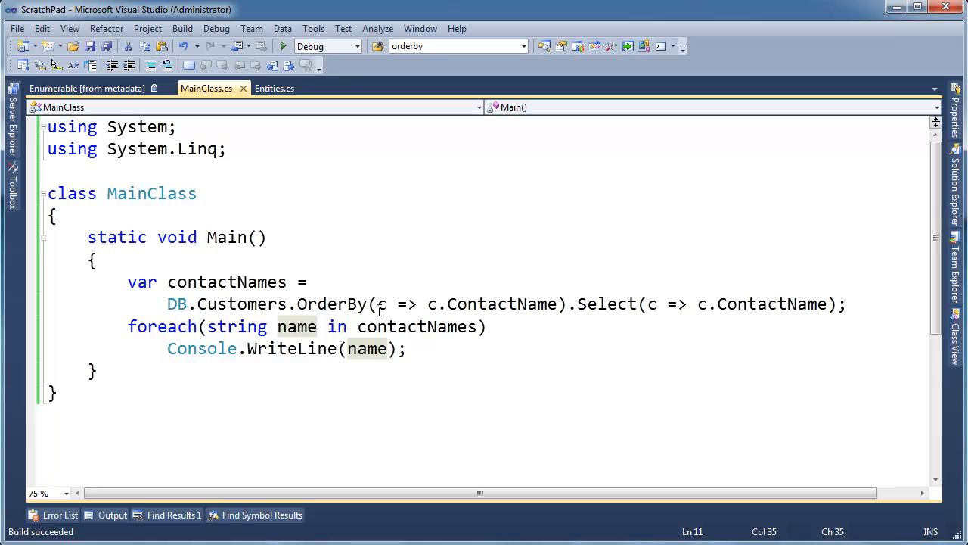
- Add 'var rand = new Random();' and order the customers by rand.Next()
type("v")
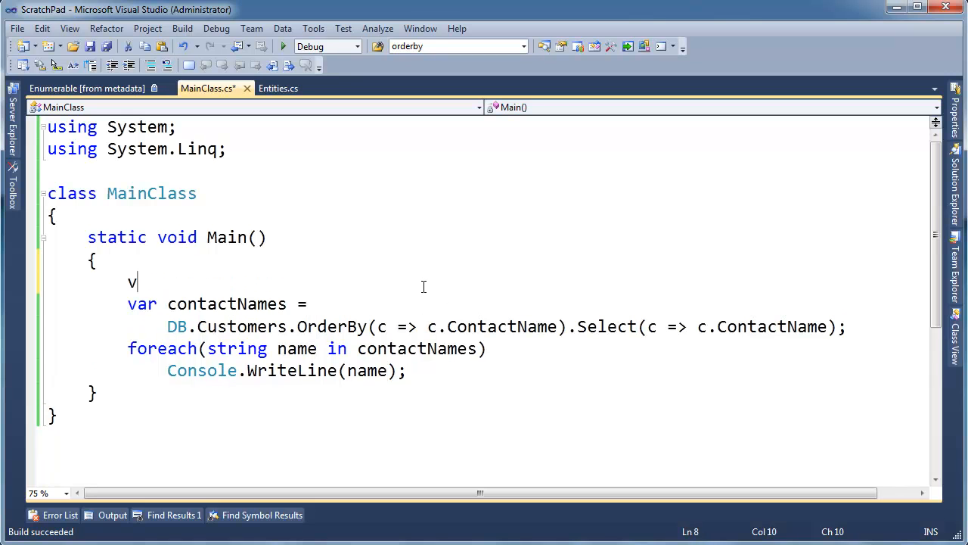
type("ar rand = new")
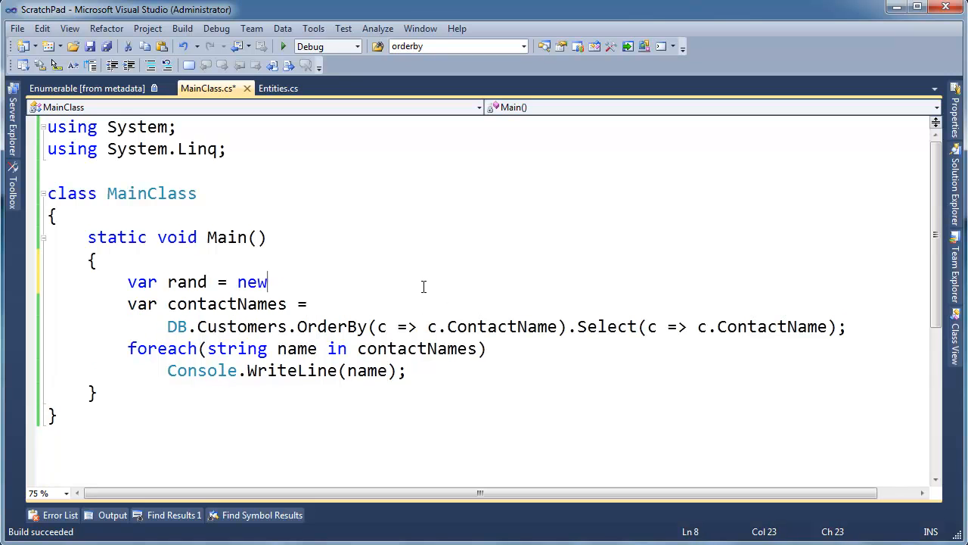
type("Random();")
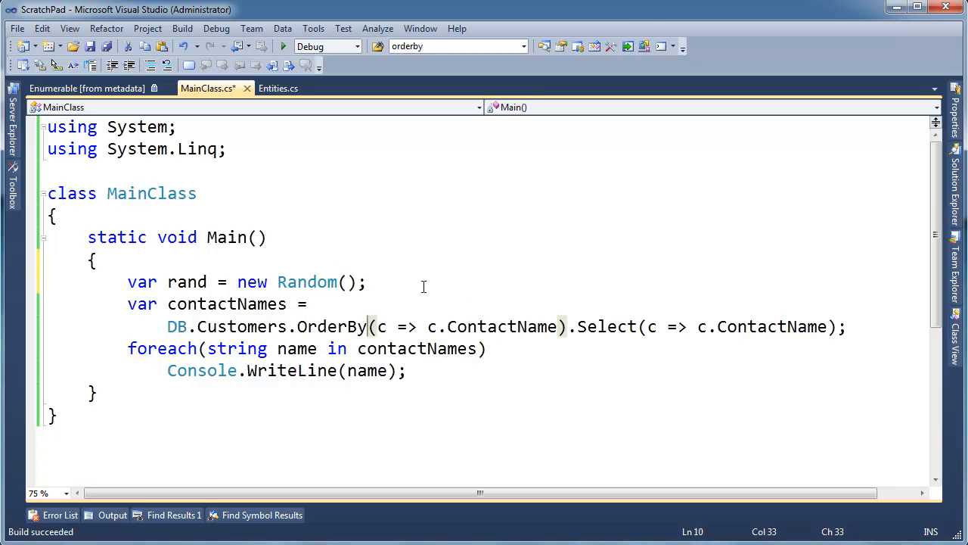
type("ran")
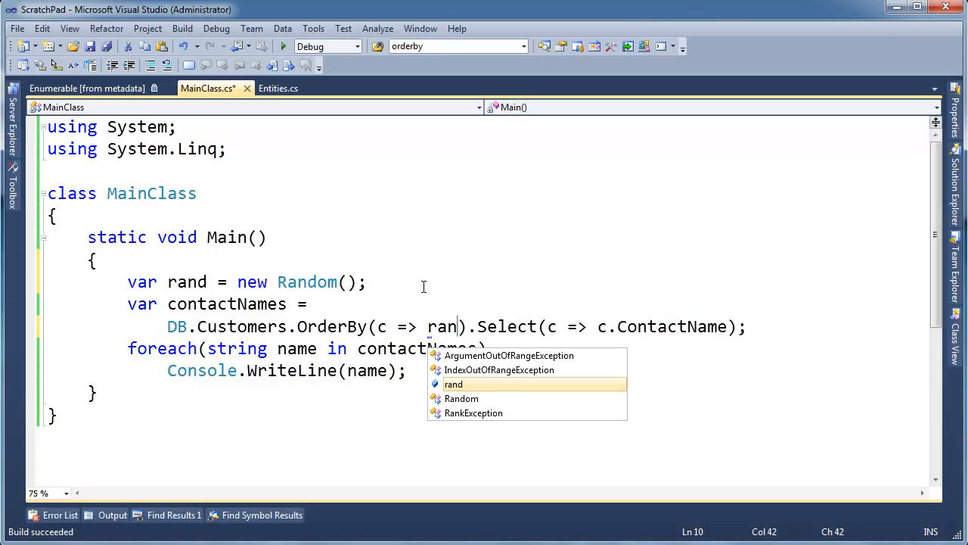
type("d.Next()")
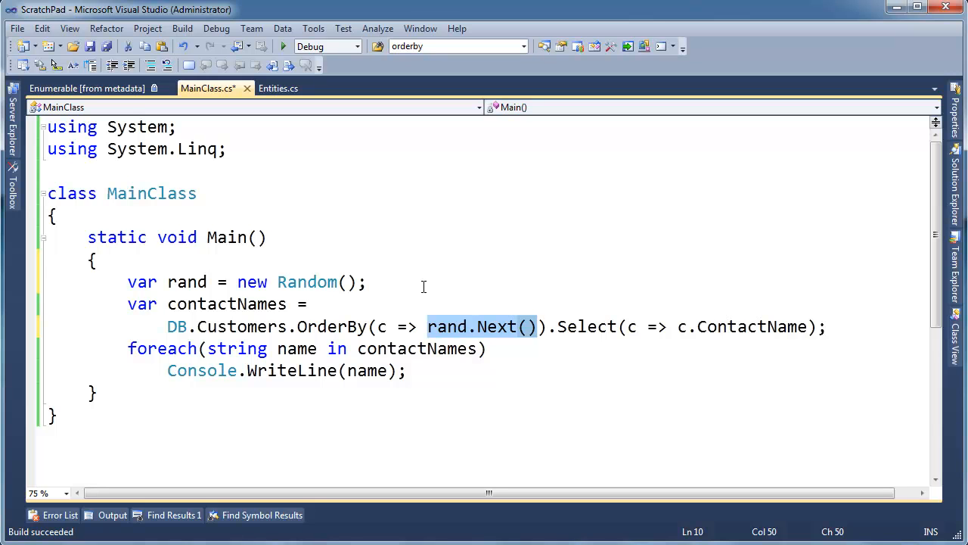
left_click(381, 327)
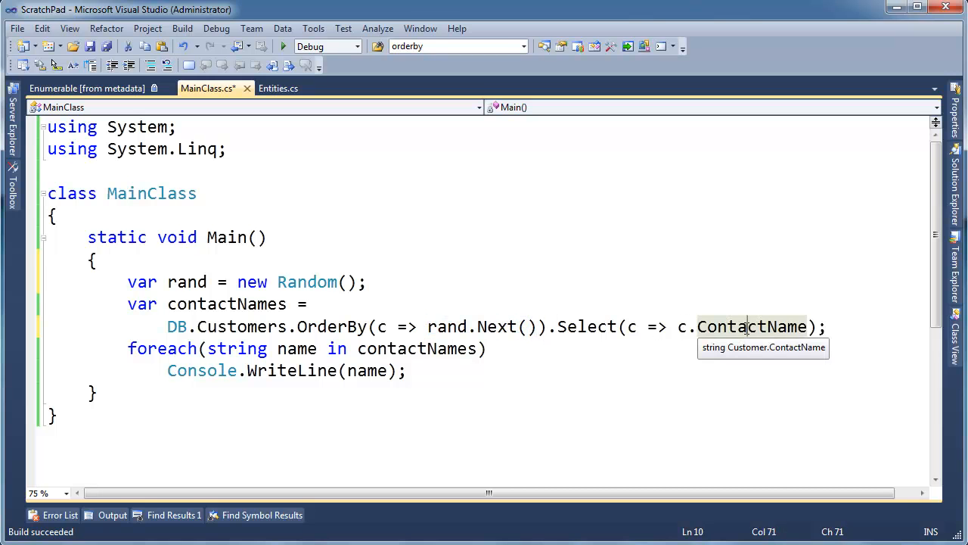
mouse_move(820, 331)
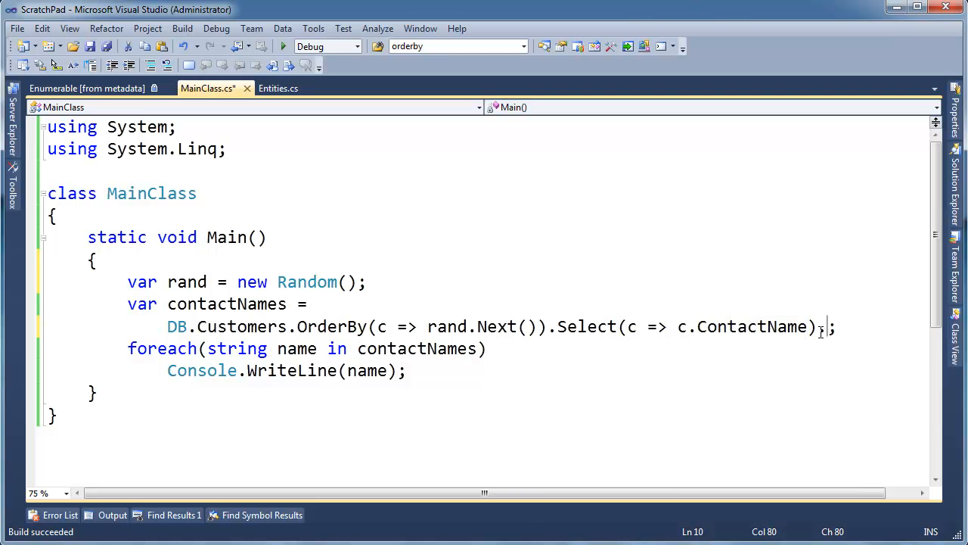
- Append .Take(5) to the query and point out the word Take
type(".Take")
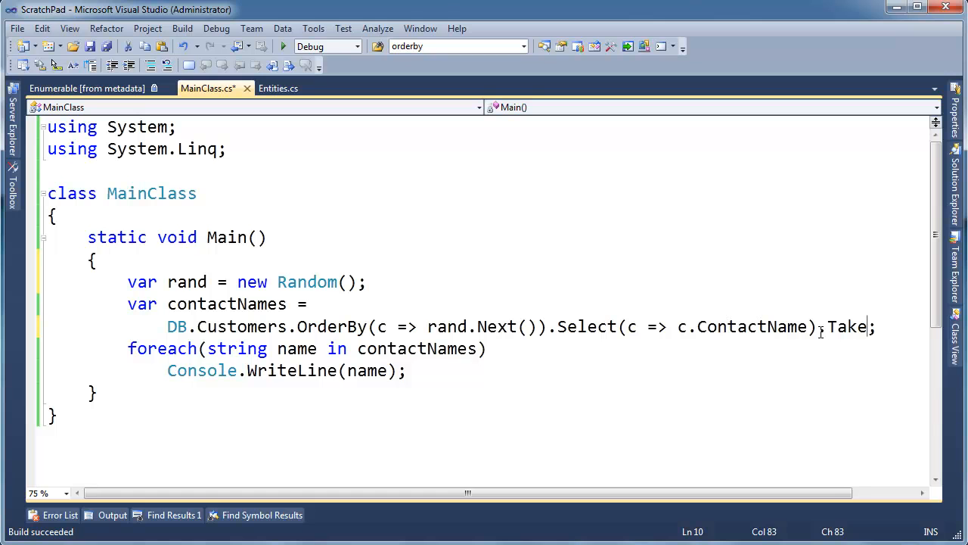
type("(5)")
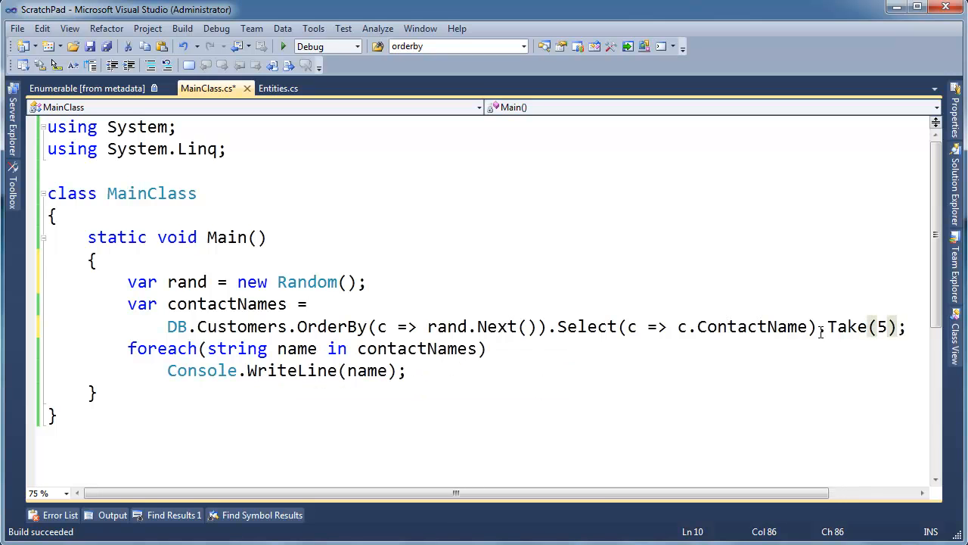
double_click(847, 327)
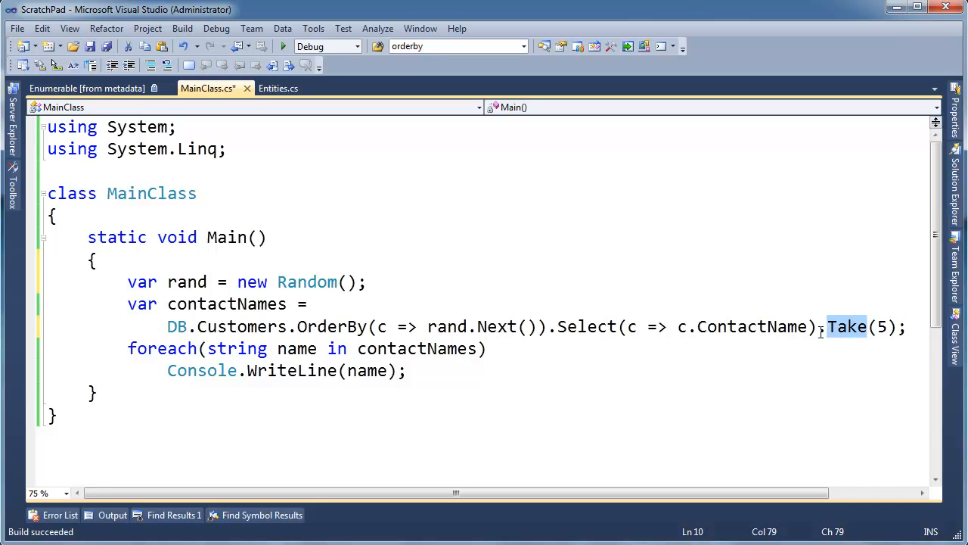
left_click(819, 327)
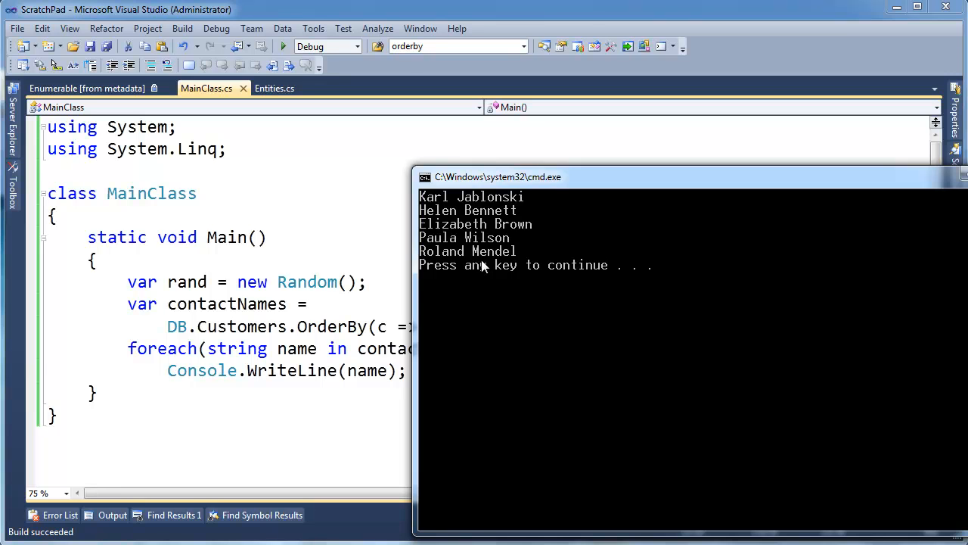
mouse_move(478, 266)
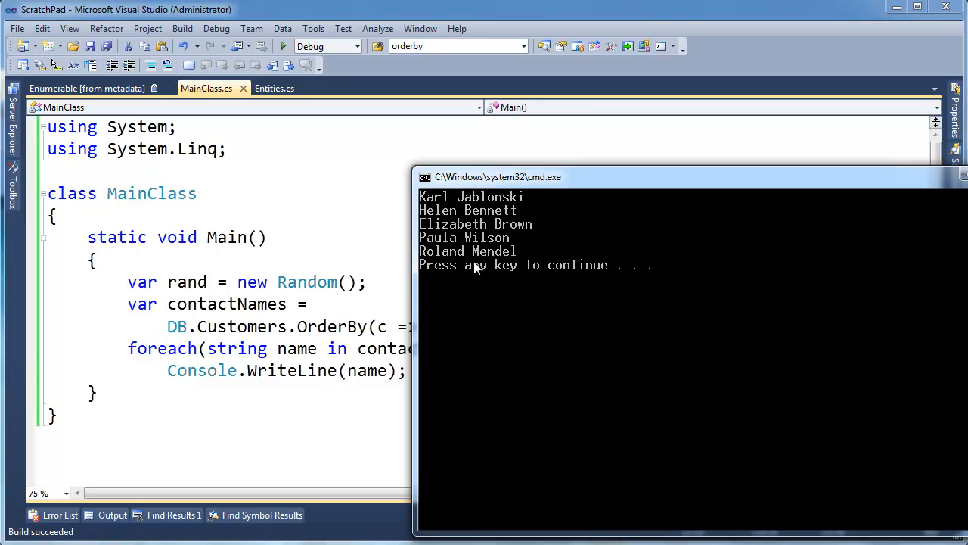